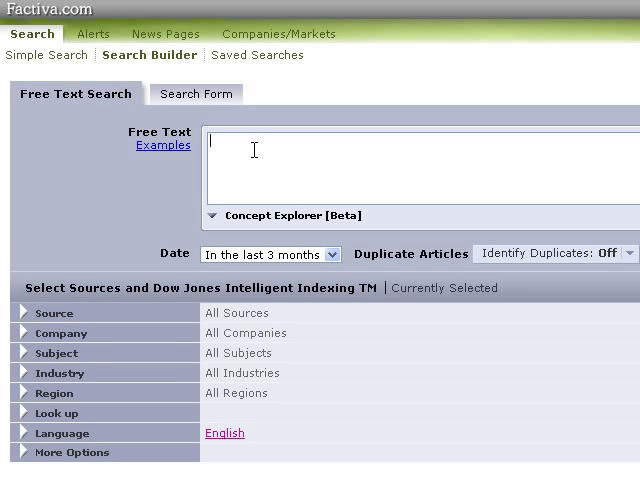
# Enter 'book stores' in the Free Text box of the Search Builder
pyautogui.write('book')
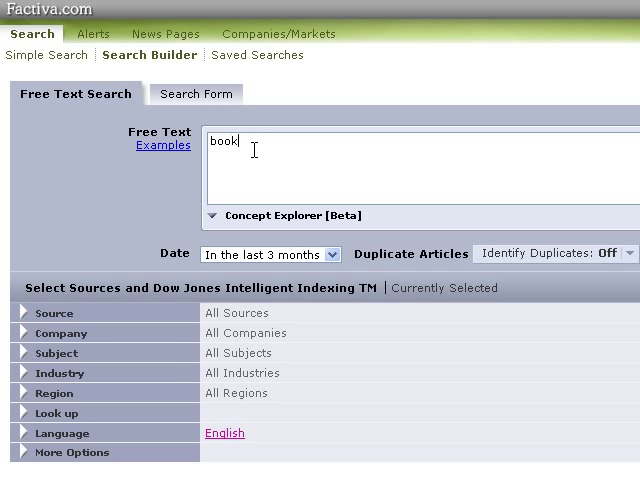
pyautogui.write('stores')
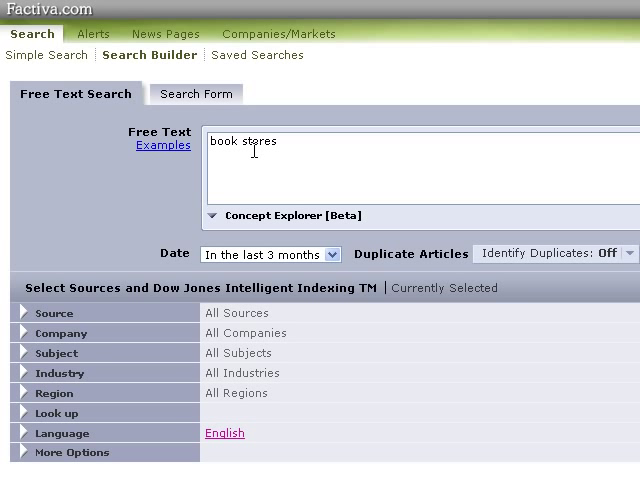
pyautogui.hscroll(3)
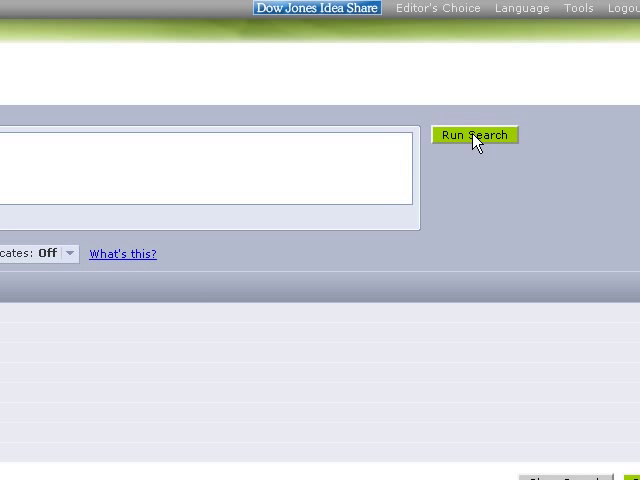
# Run the 'book stores' search and open an article as Full Article
pyautogui.click(474, 135)
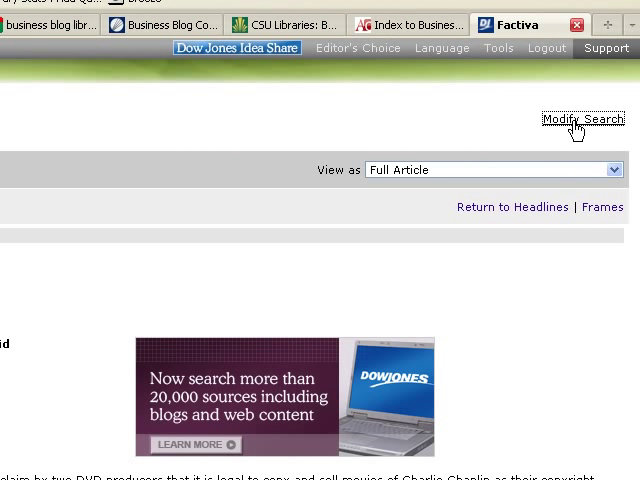
# Return to the Search Builder via Modify Search
pyautogui.click(581, 119)
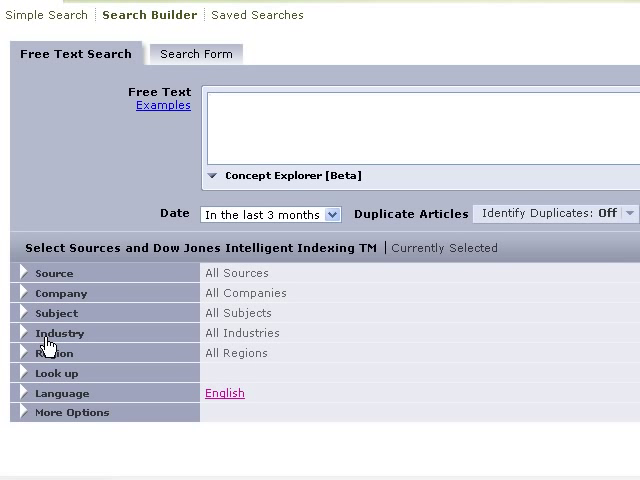
pyautogui.moveTo(30, 345)
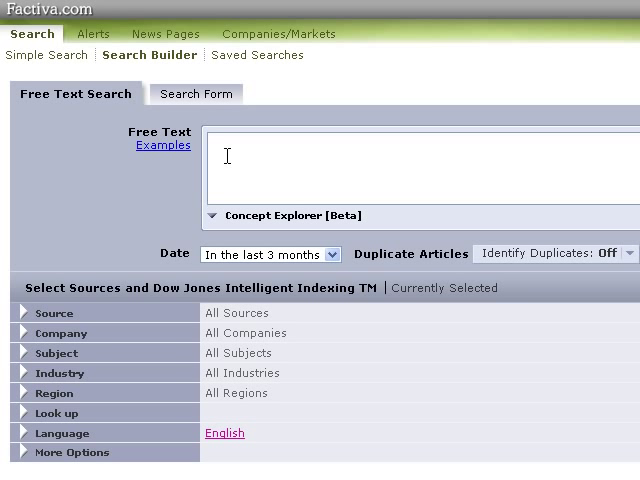
pyautogui.moveTo(130, 360)
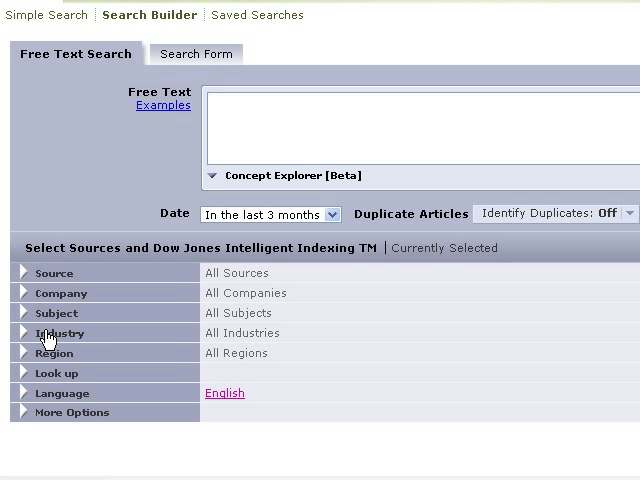
# Look up industries matching 'book' and view the Book Stores code details
pyautogui.click(57, 333)
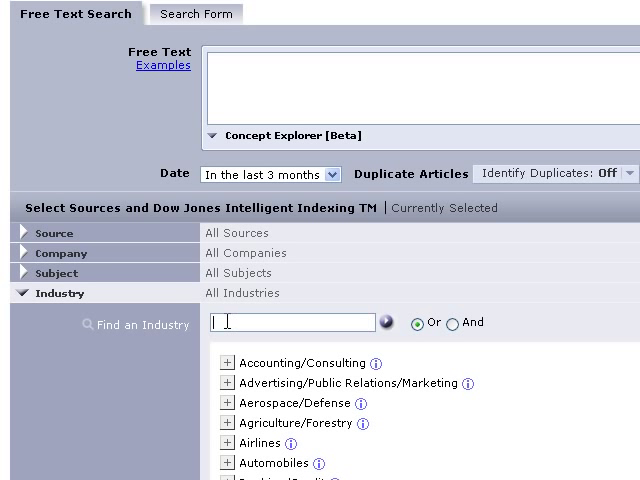
pyautogui.write('book')
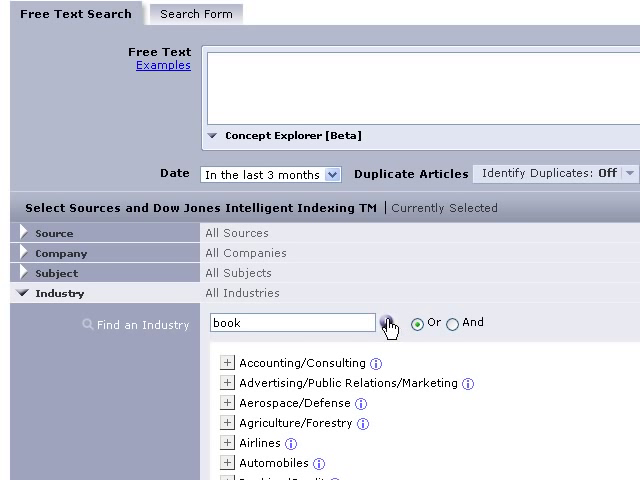
pyautogui.click(388, 322)
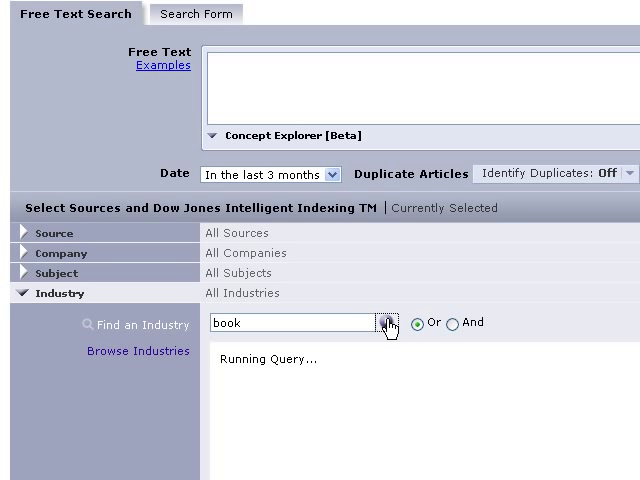
pyautogui.click(385, 322)
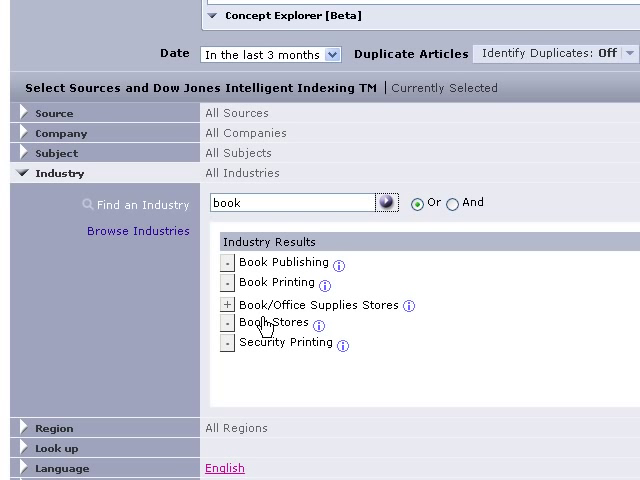
pyautogui.moveTo(315, 330)
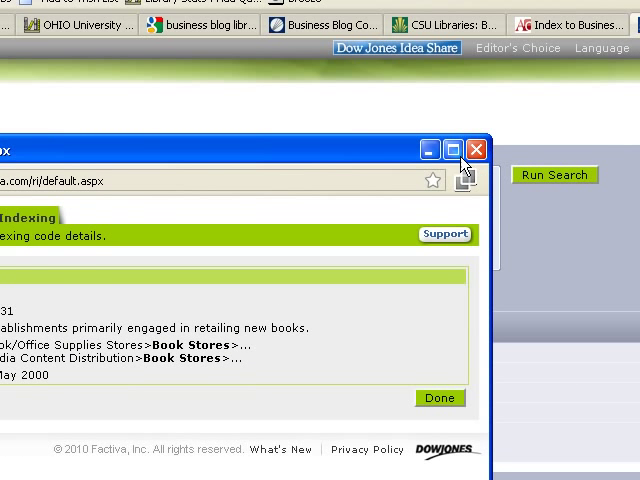
# Close the Book Stores details pop-up and add Book Stores as the industry
pyautogui.click(482, 150)
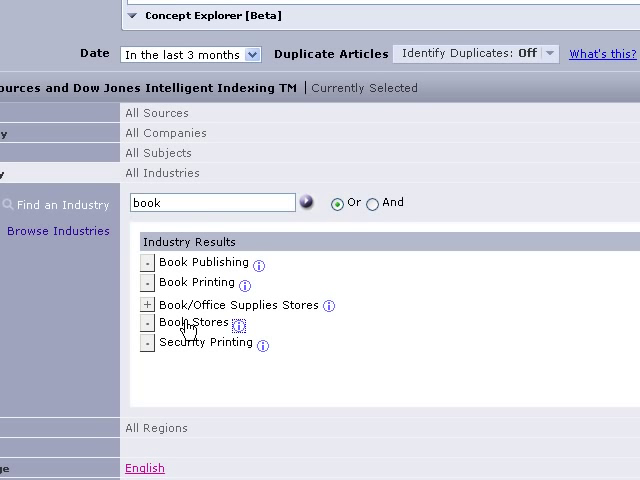
pyautogui.click(196, 321)
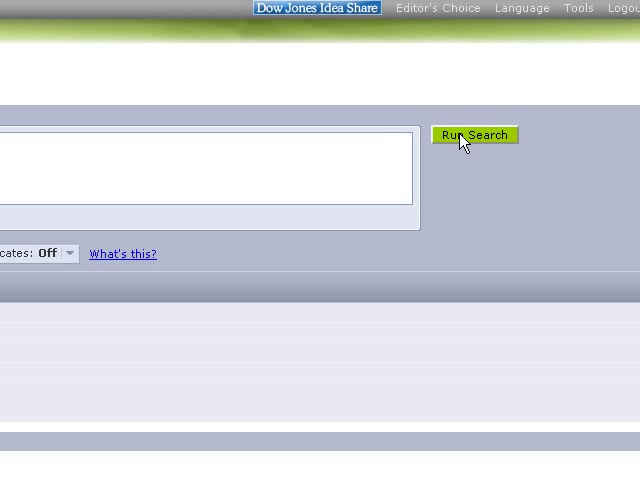
# Run the search filtered to the Book Stores industry
pyautogui.click(480, 135)
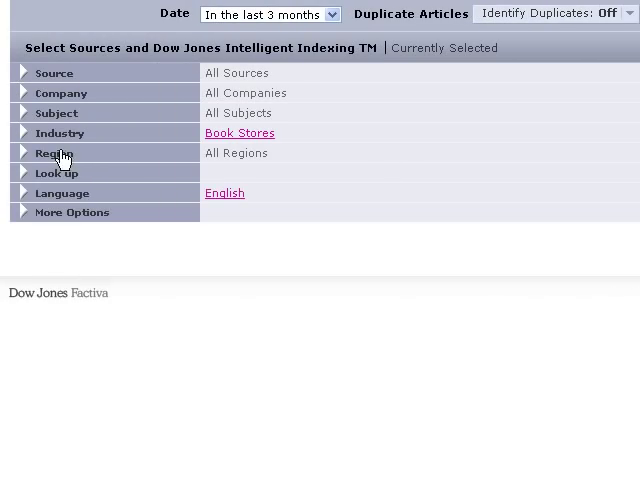
# Add United States as the region filter and rerun the search
pyautogui.click(55, 153)
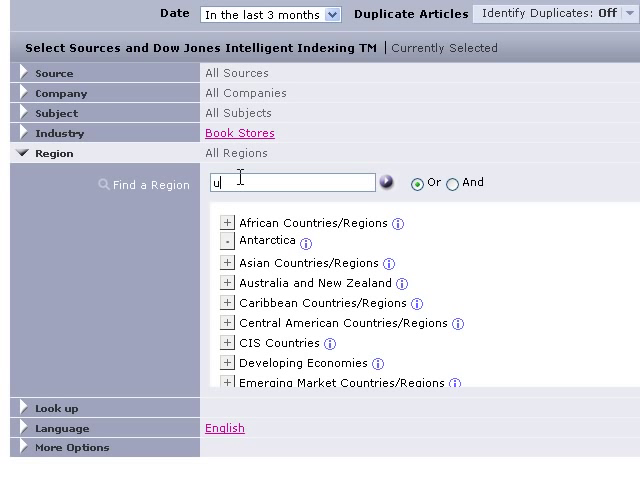
pyautogui.write('nite')
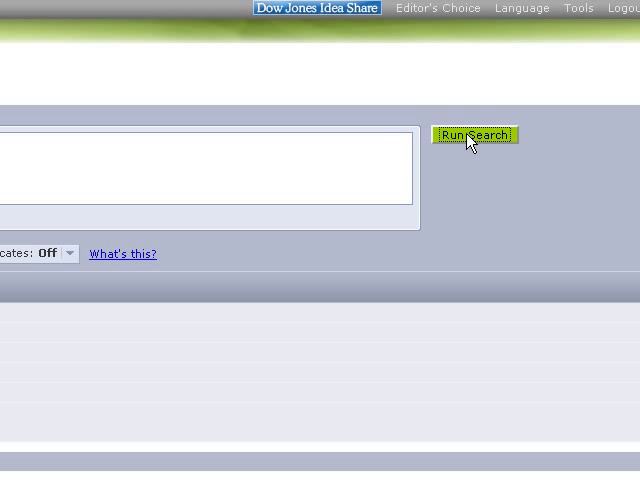
pyautogui.click(476, 135)
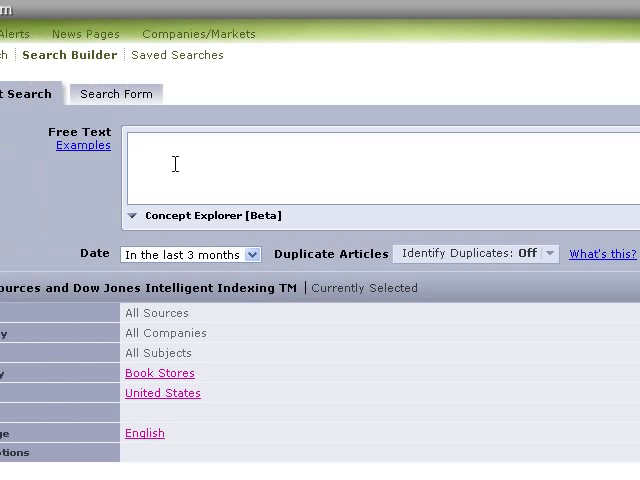
# Search the free text "same-store sales" or revenues within the Book Stores and United States filters
pyautogui.write('sa')
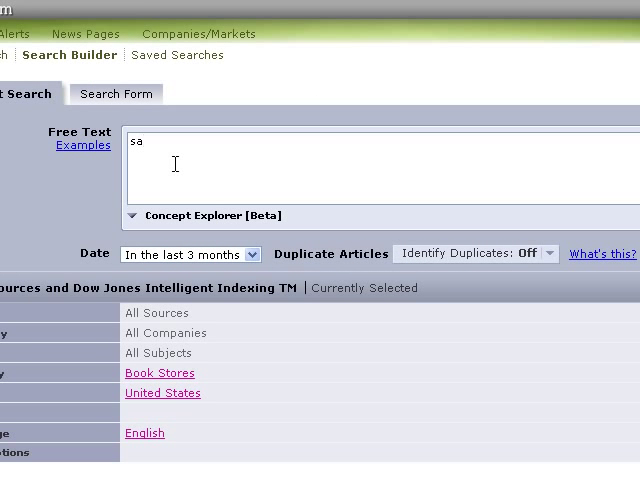
pyautogui.write('"same')
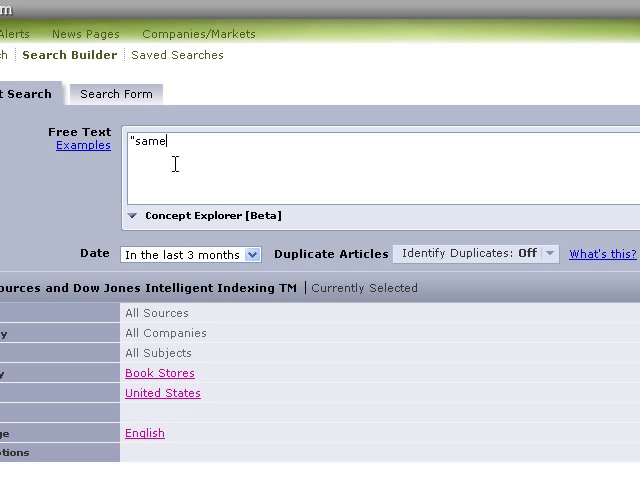
pyautogui.write('-store s')
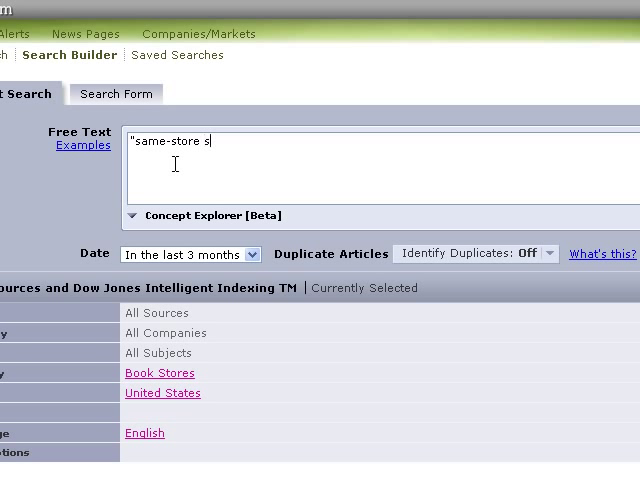
pyautogui.write('ales" or r')
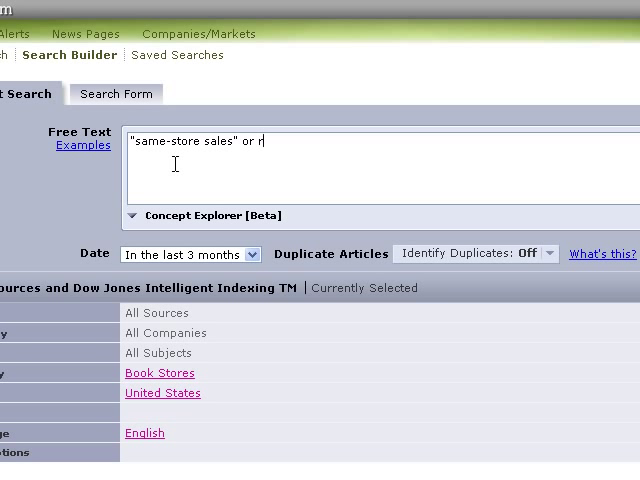
pyautogui.write('evenues')
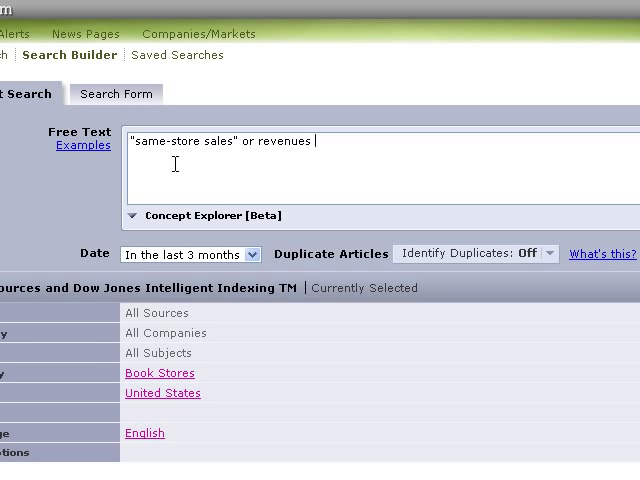
pyautogui.write('or forecas')
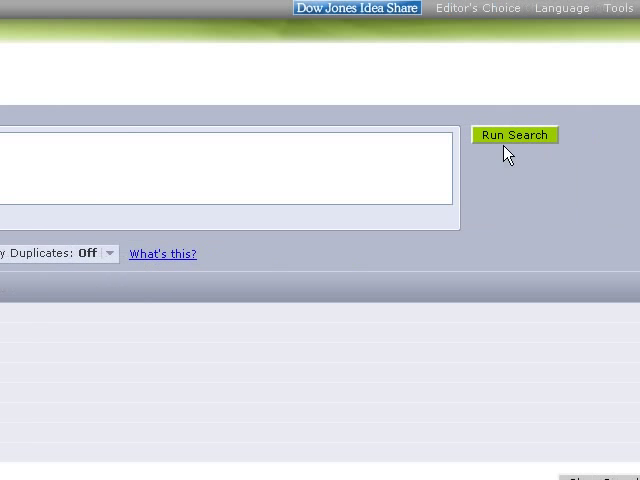
pyautogui.click(514, 135)
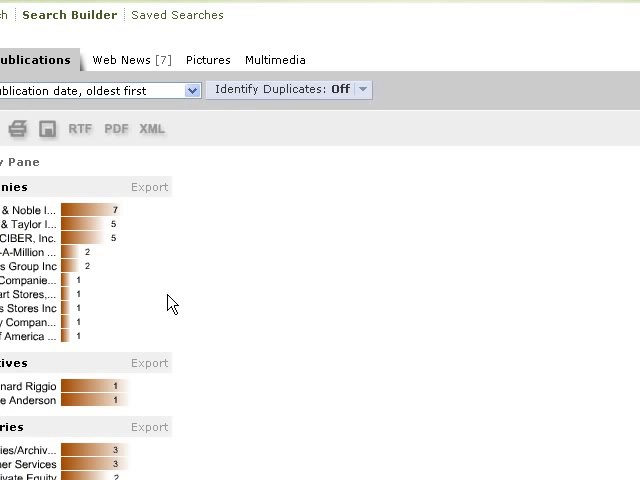